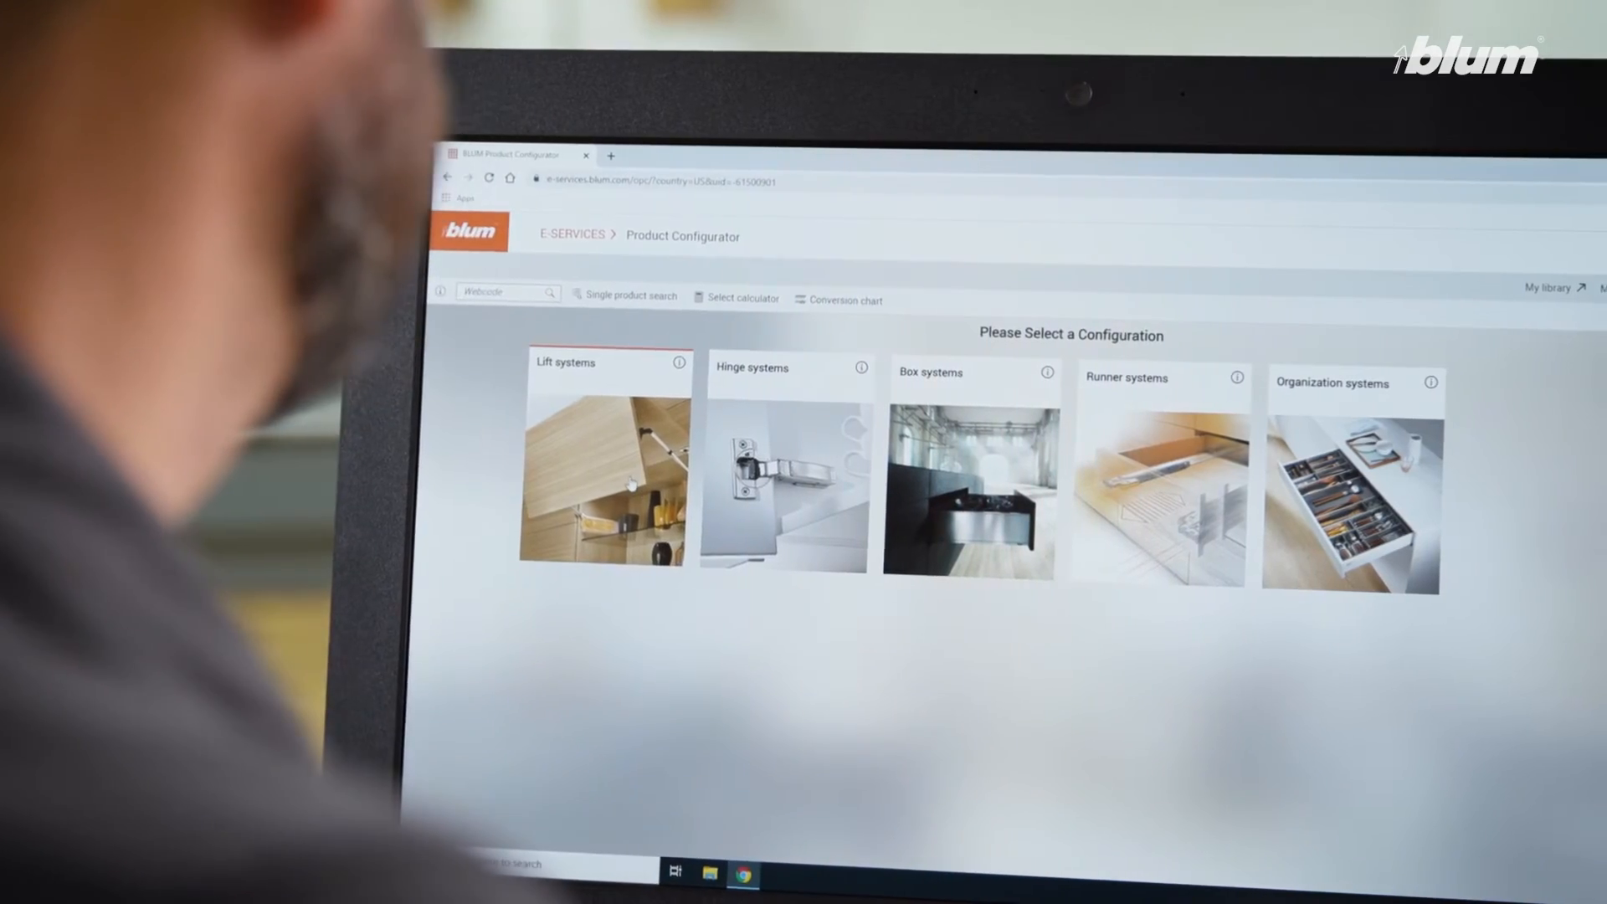
Begin a new Lift systems configuration from the configuration selection page
{"action": "left_click", "coordinate": [607, 461]}
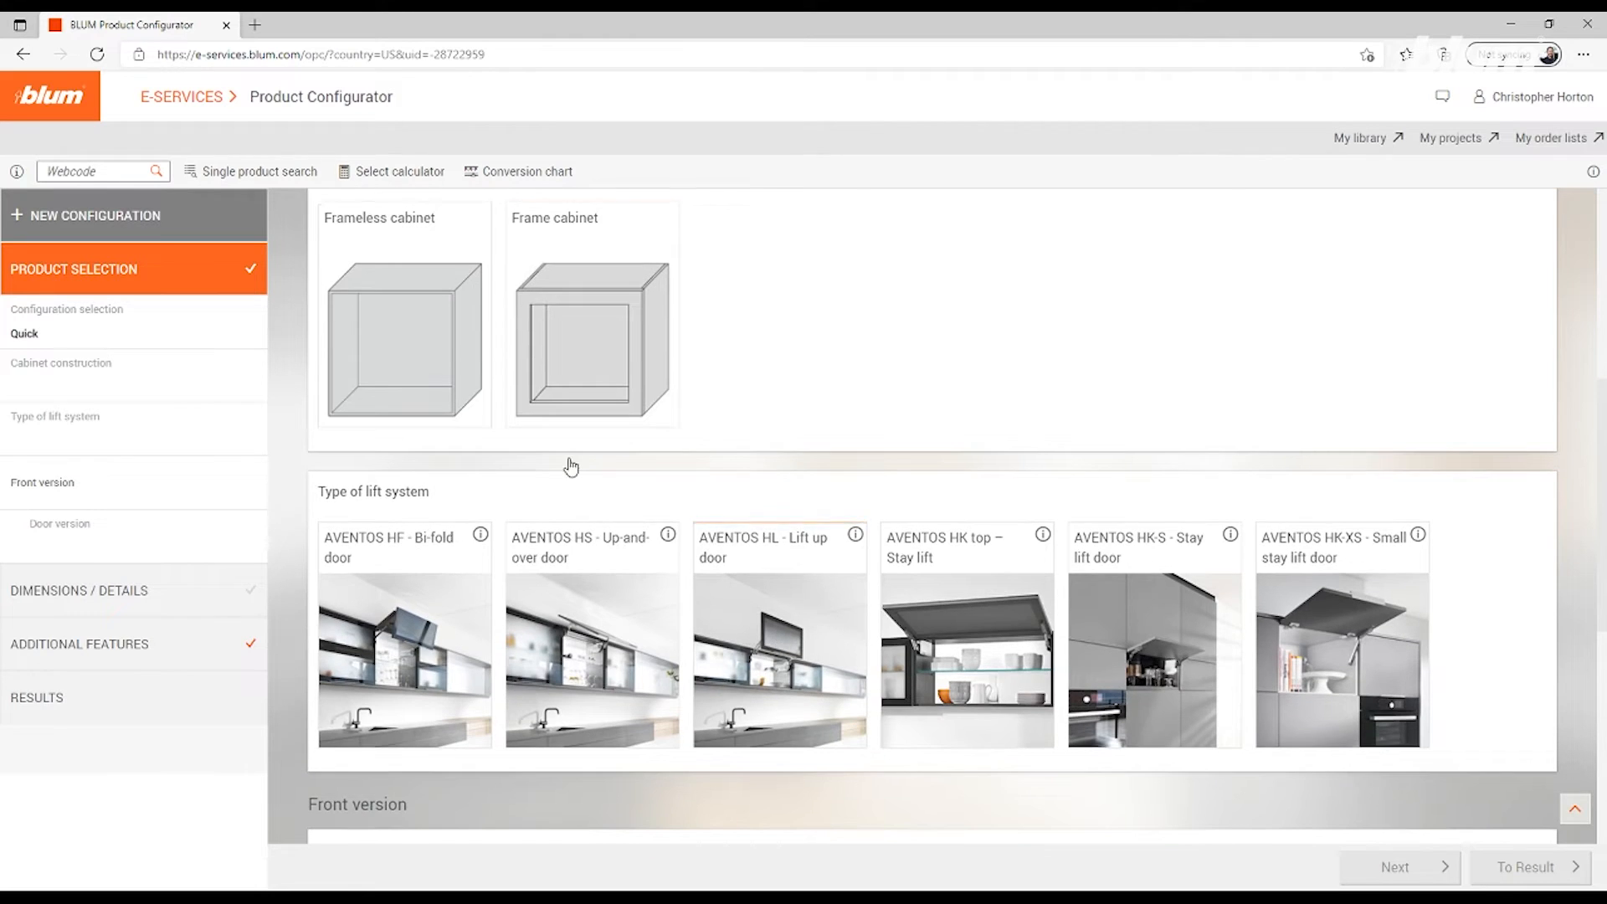
Choose frameless cabinet, AVENTOS HK top stay lift, light gray caps and slab door version
{"action": "left_click", "coordinate": [403, 339]}
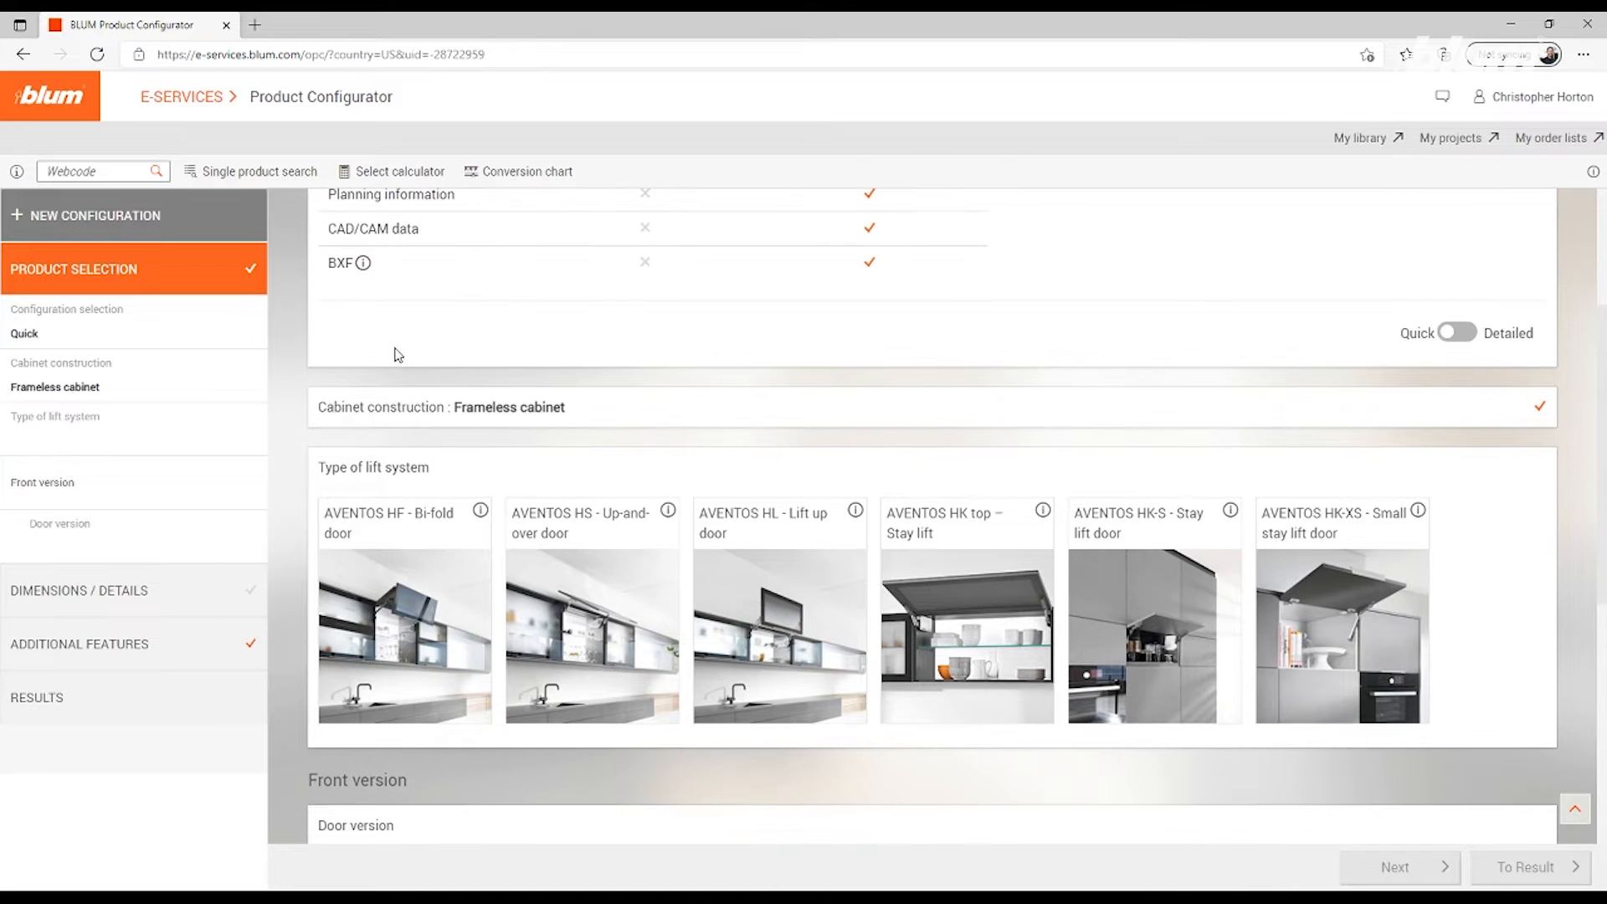
{"action": "left_click", "coordinate": [964, 616]}
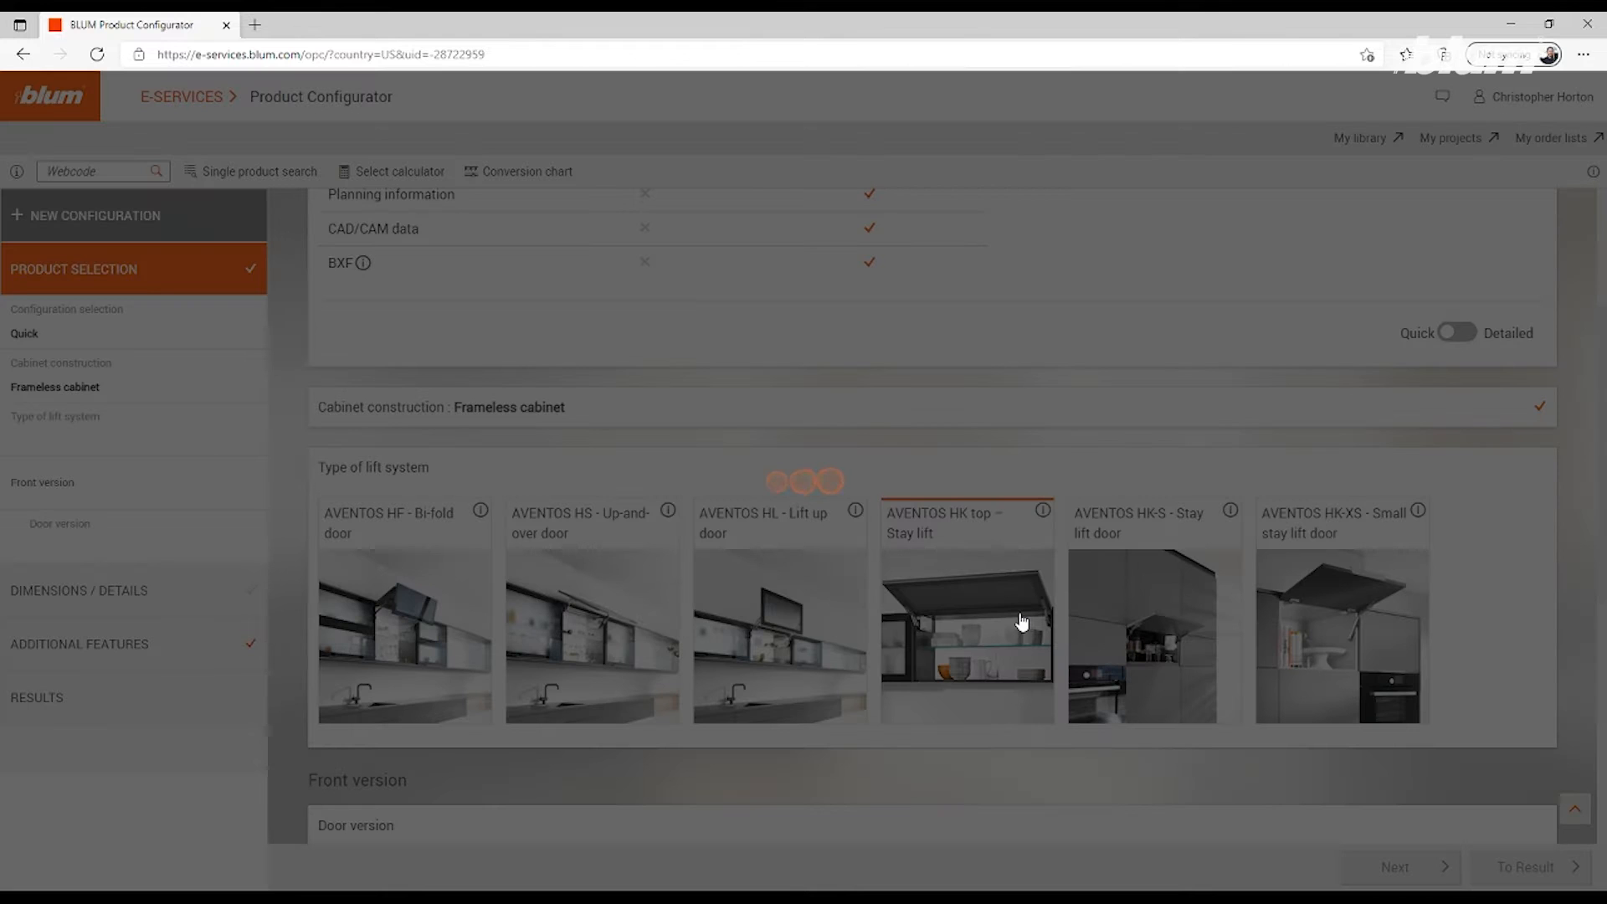
{"action": "left_click", "coordinate": [965, 612]}
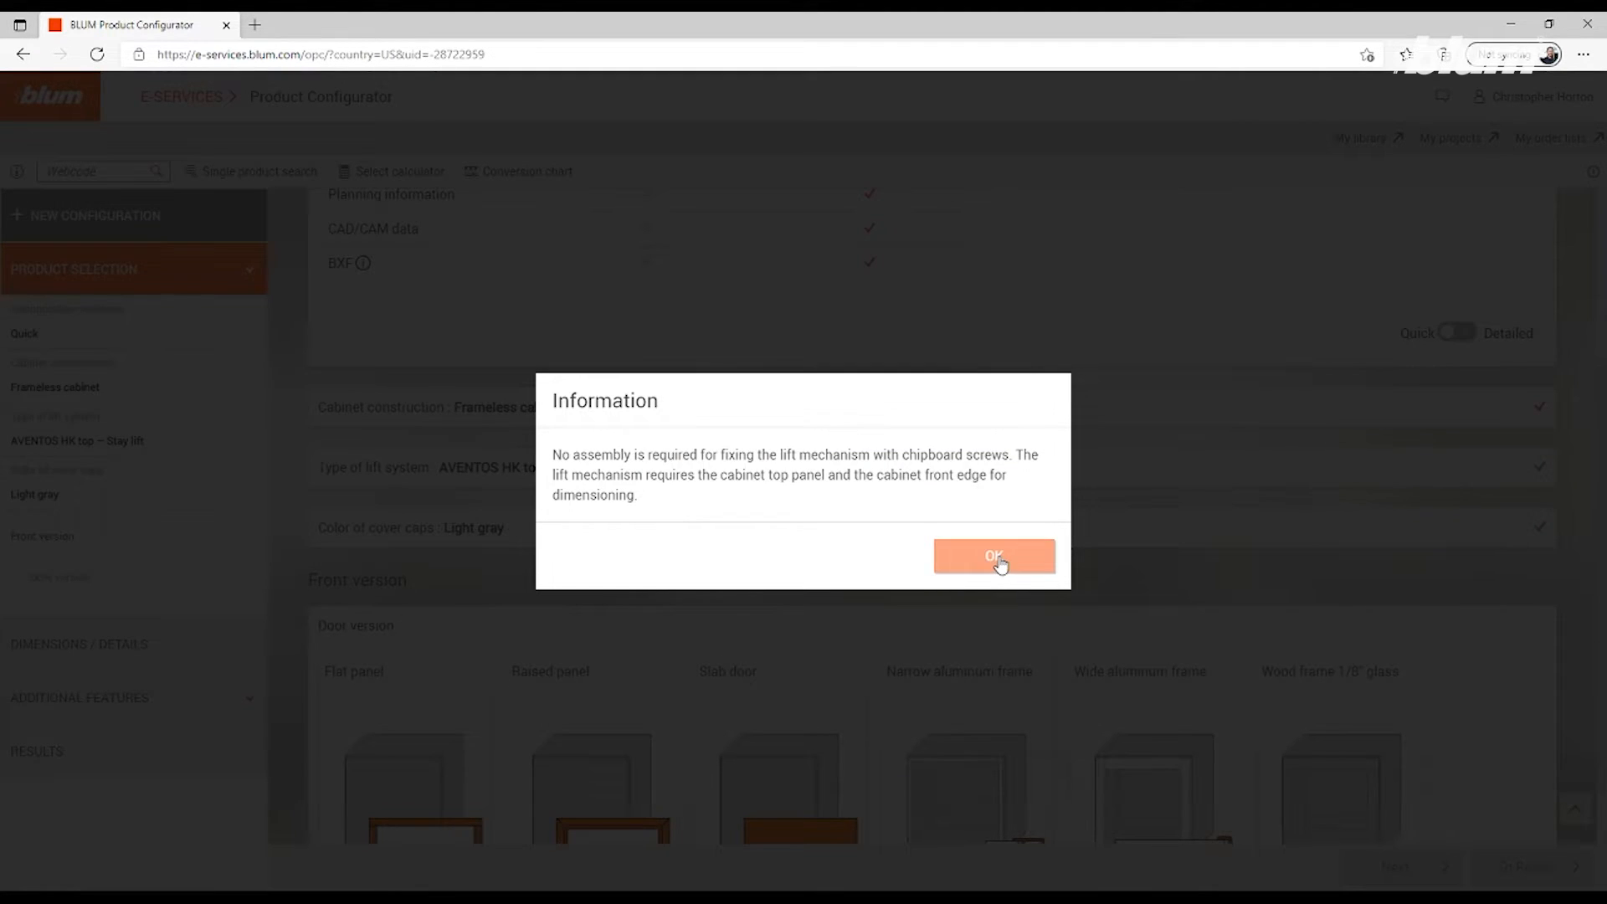
{"action": "left_click", "coordinate": [992, 554]}
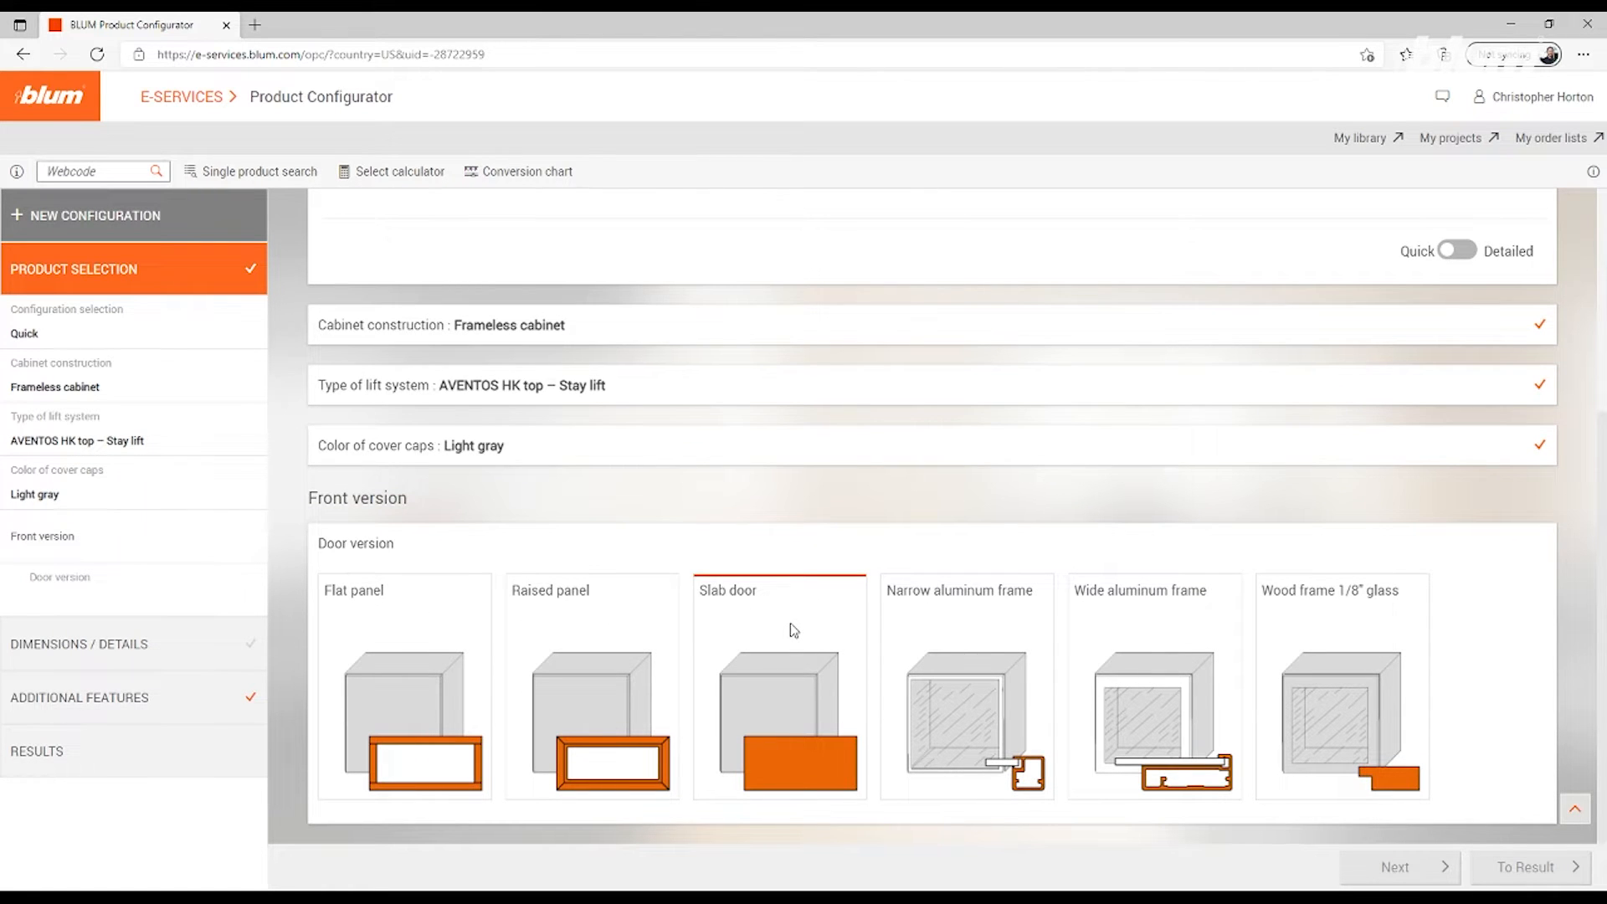
{"action": "left_click", "coordinate": [777, 685]}
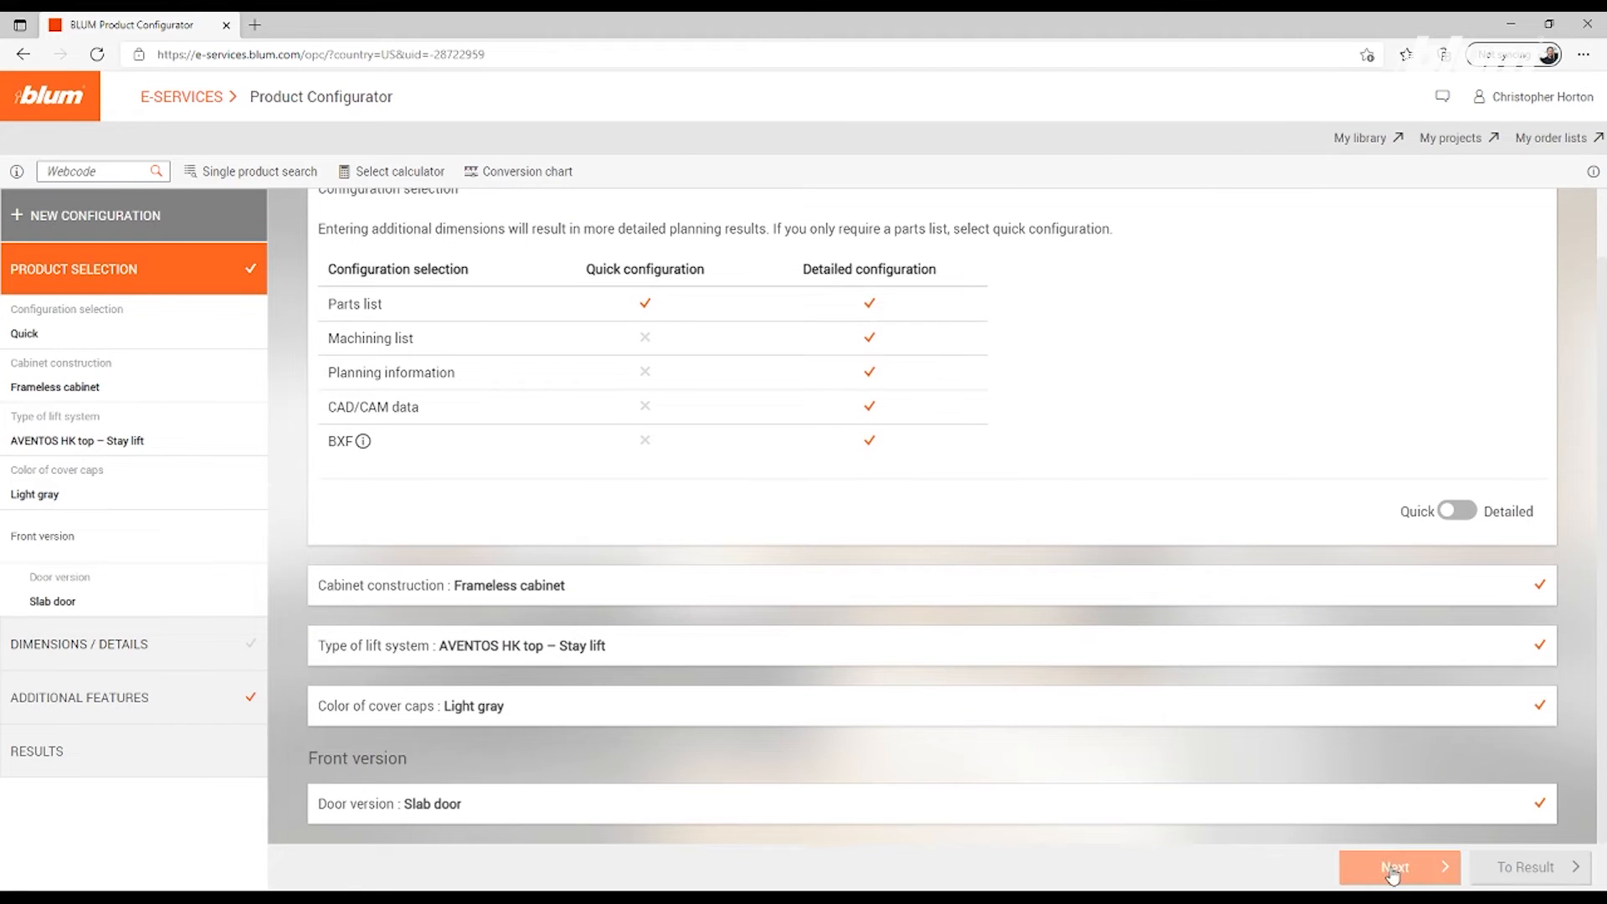
Enter door height 606 mm and door width 606 mm in the Dimensions stage
{"action": "left_click", "coordinate": [1397, 867]}
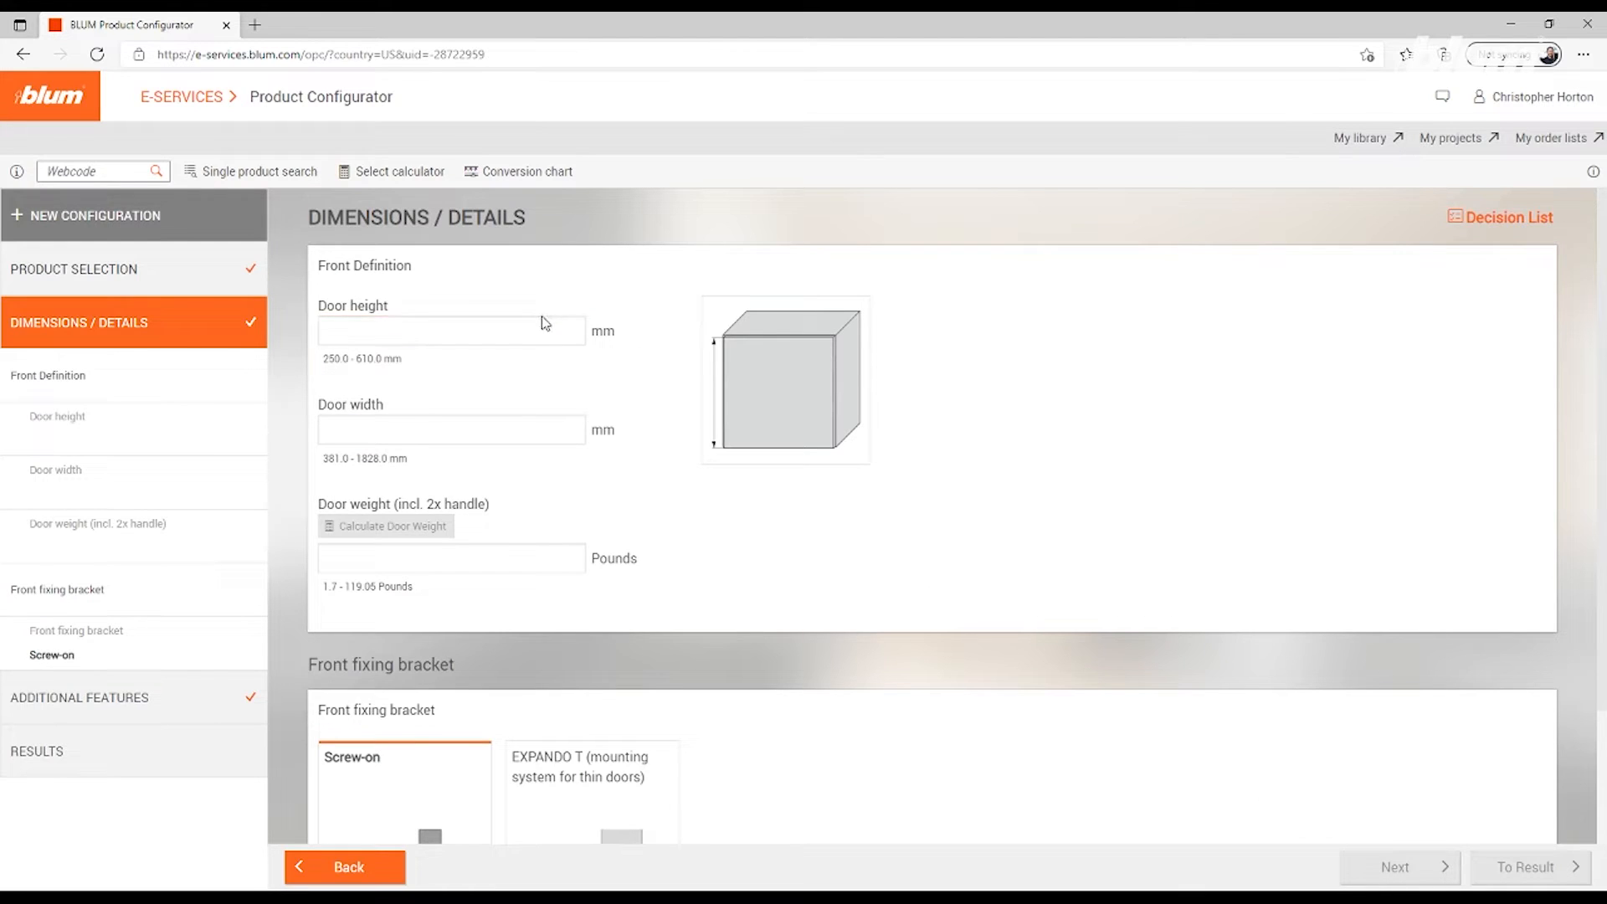
{"action": "left_click", "coordinate": [451, 330]}
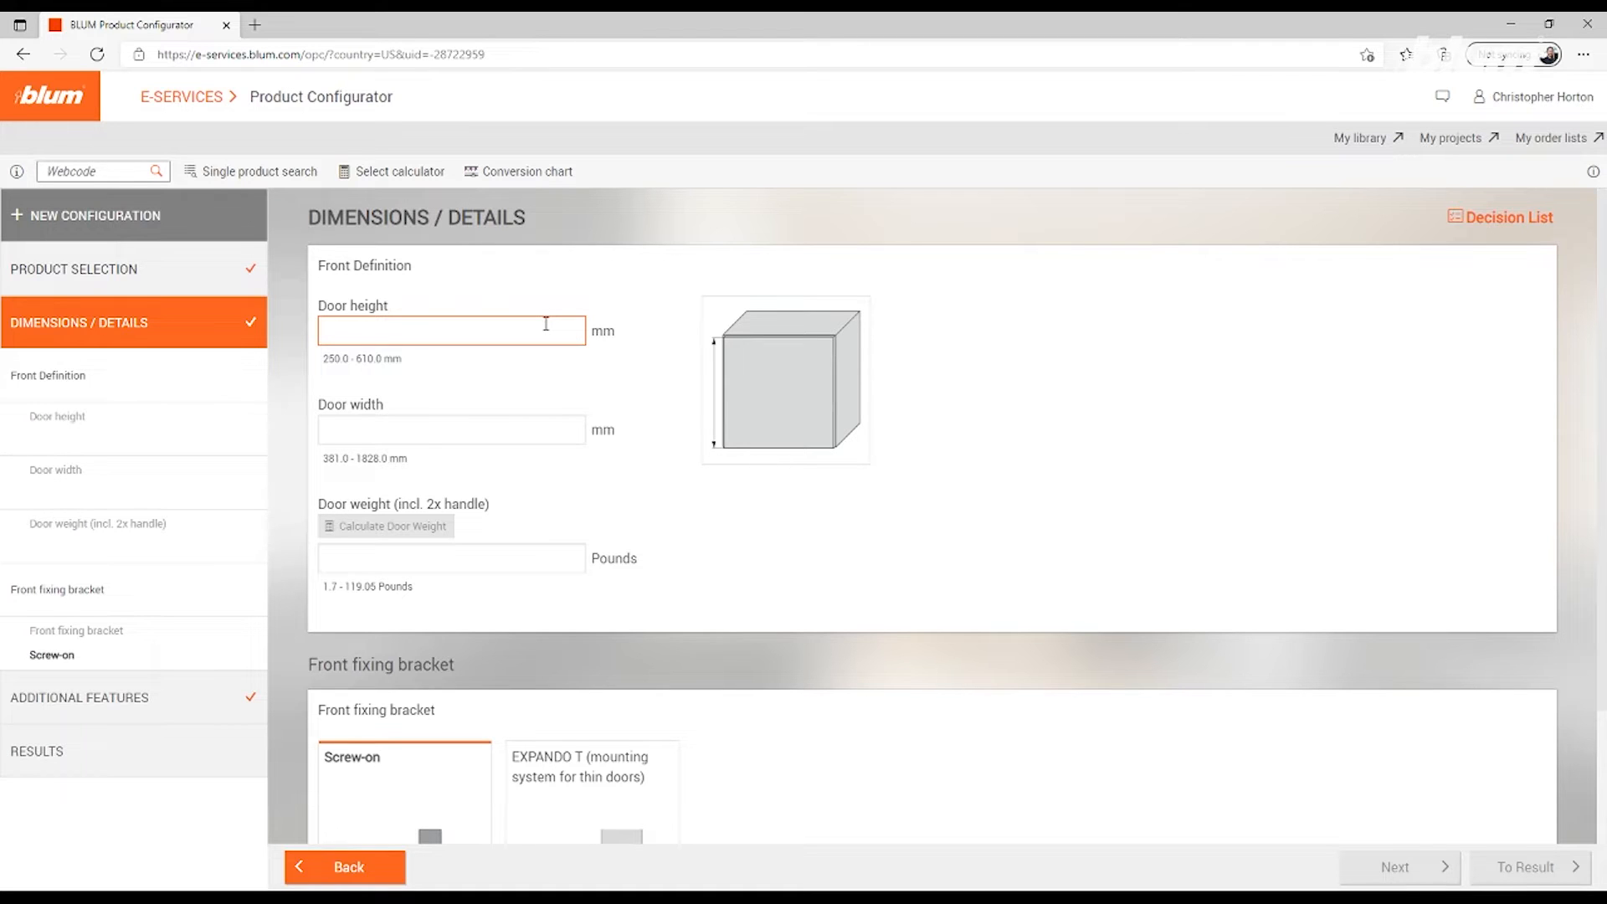
{"action": "type", "text": "600"}
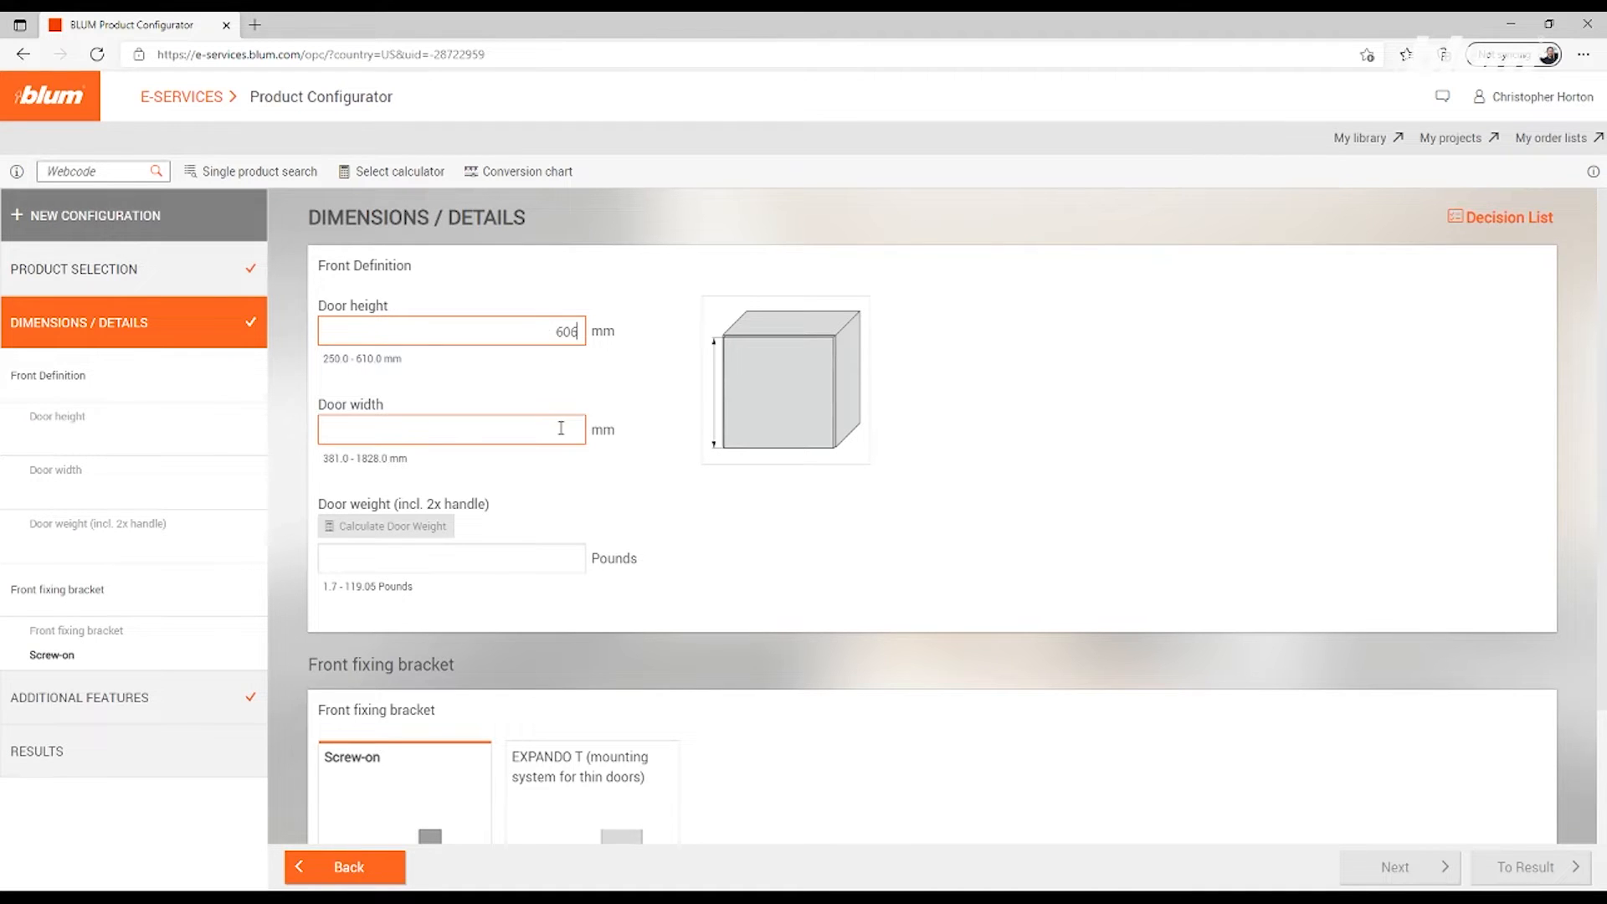
{"action": "type", "text": "606"}
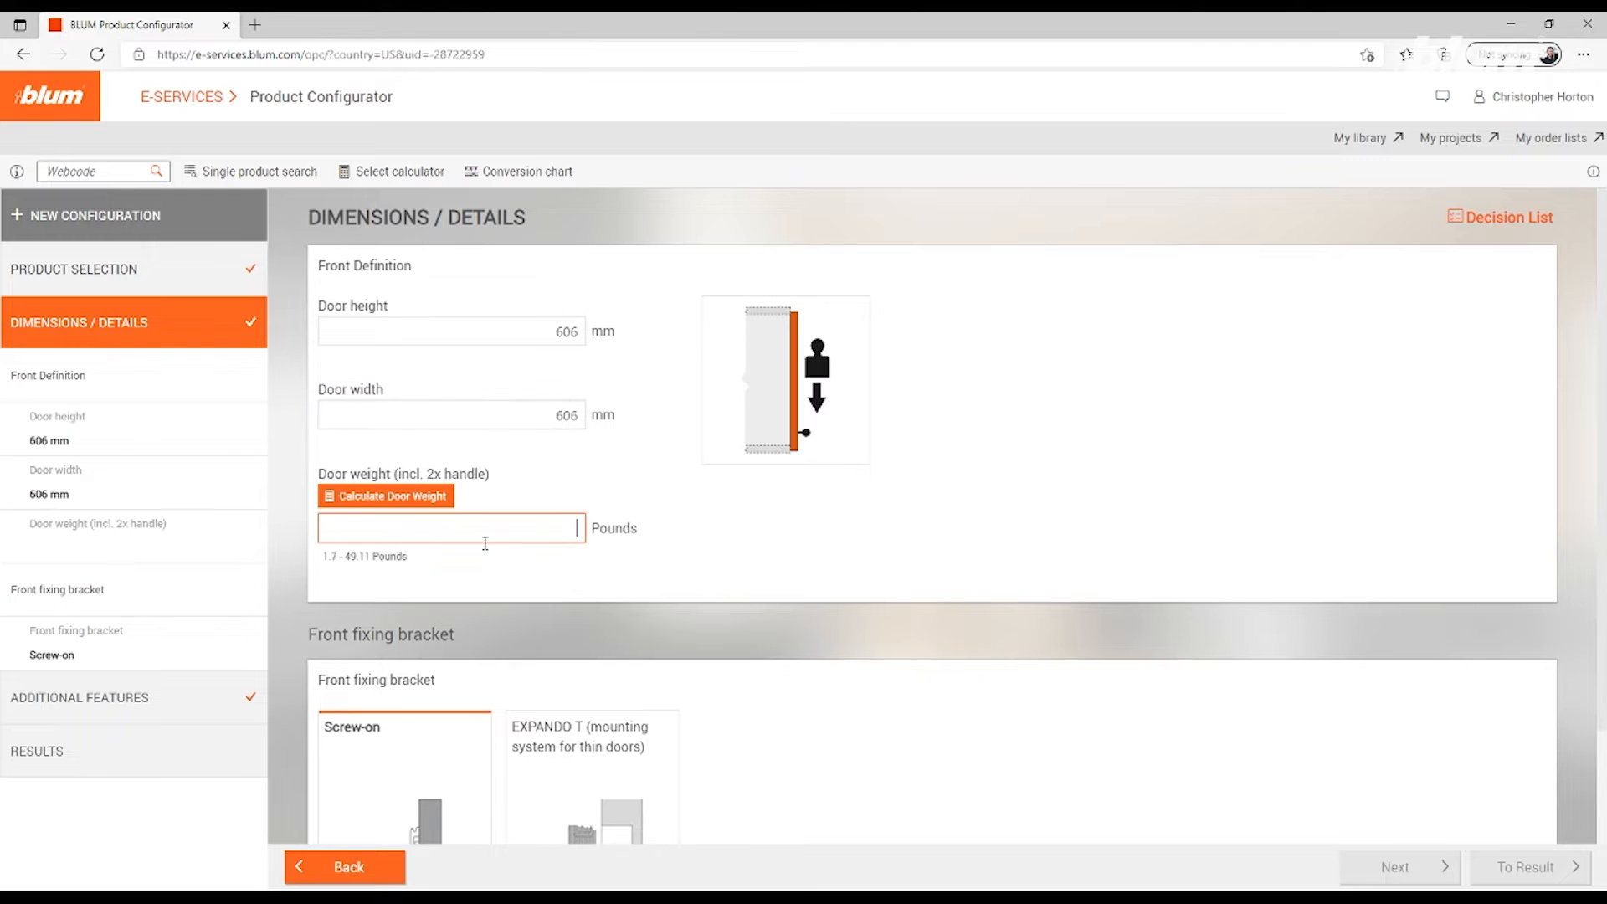
Calculate and apply a 10.58-pound weight for the 19 mm particle board door
{"action": "left_click", "coordinate": [386, 496]}
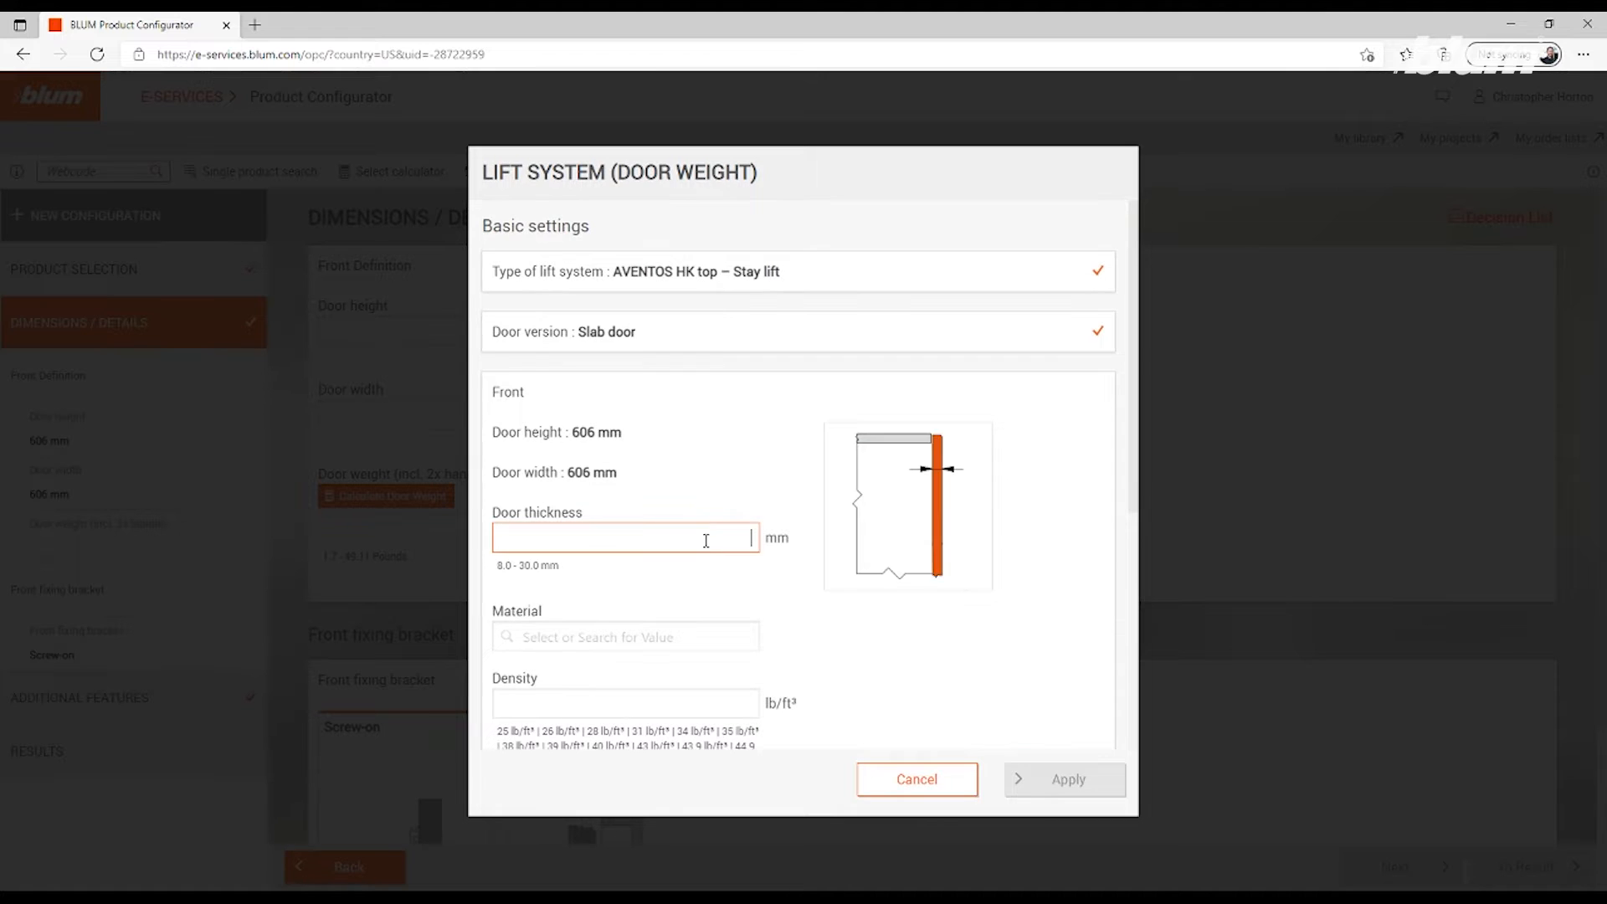
{"action": "type", "text": "19"}
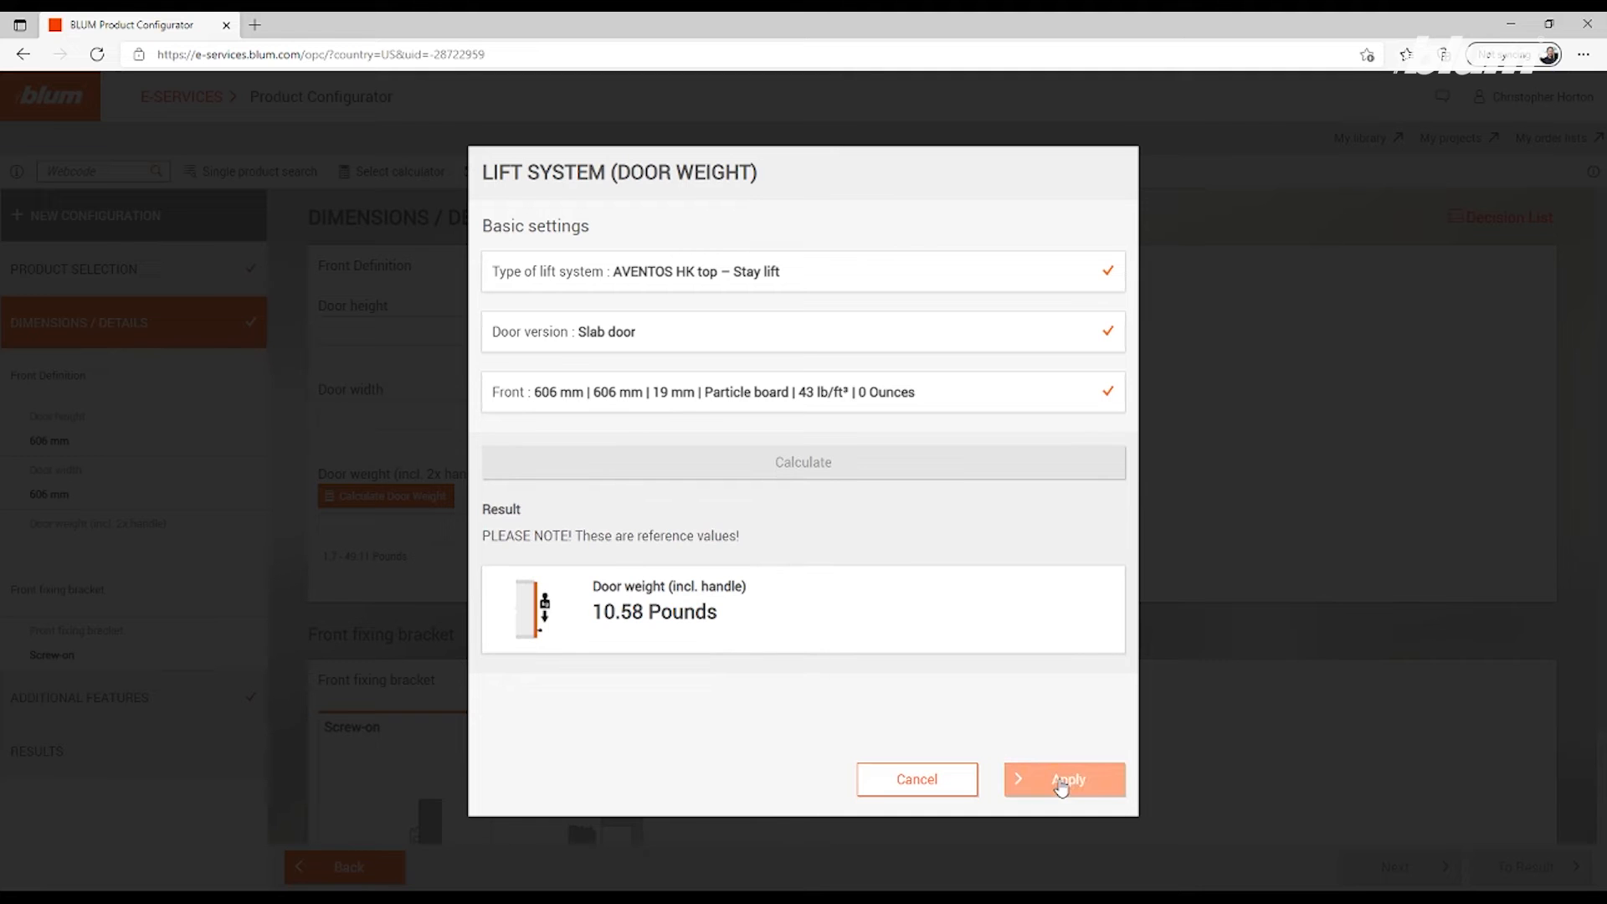
{"action": "left_click", "coordinate": [1063, 780]}
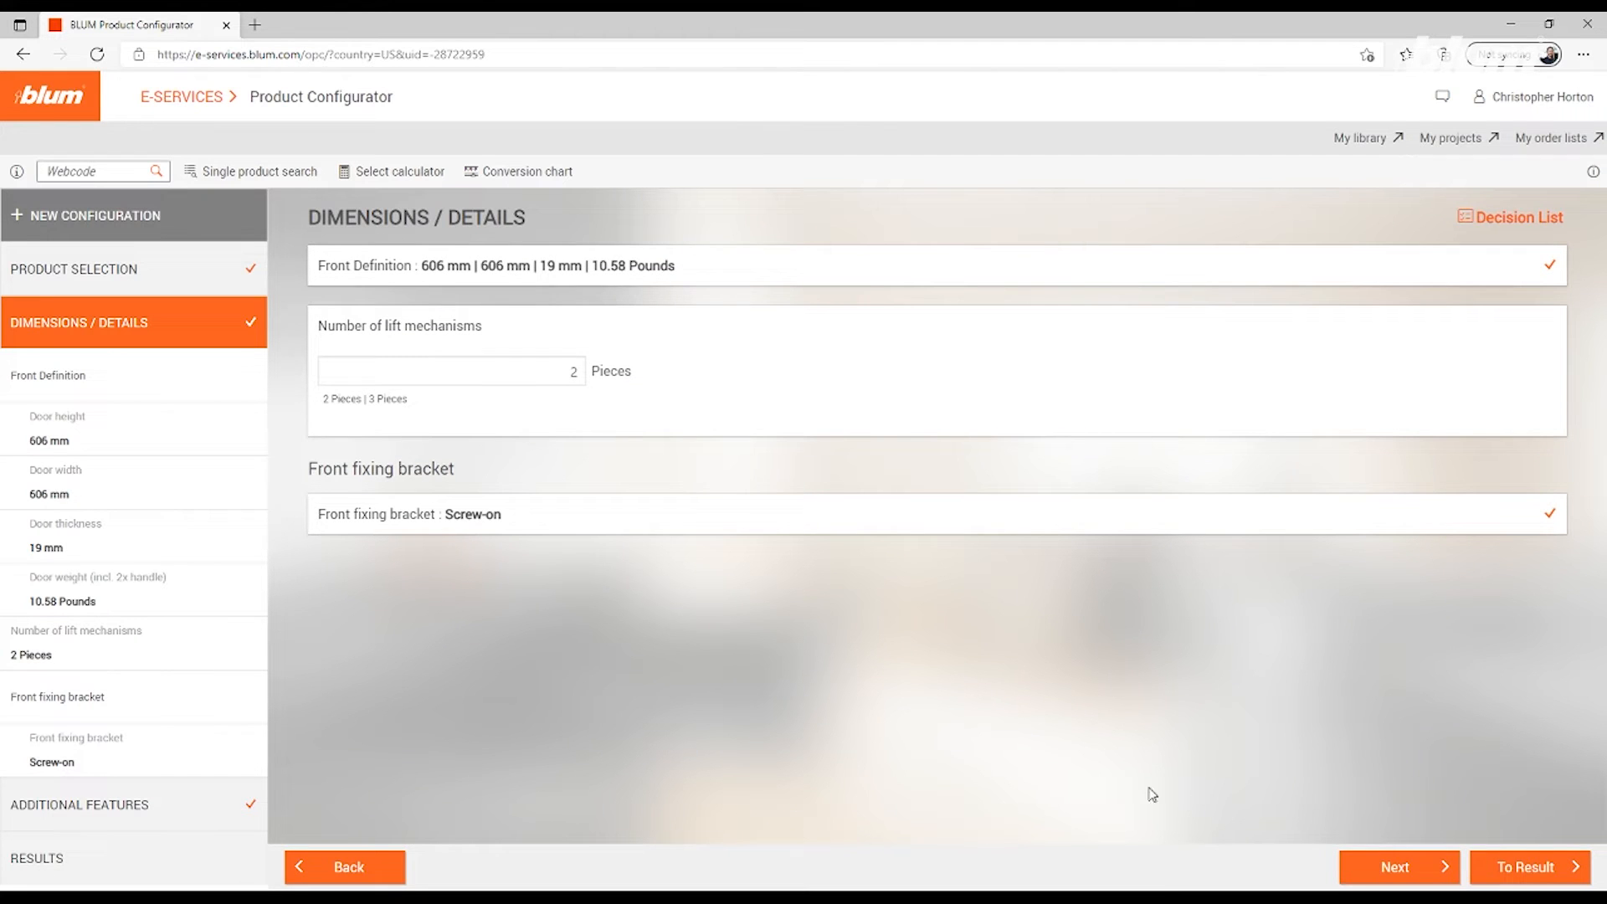
Continue to Additional Features, leaving the opening support system at None
{"action": "left_click", "coordinate": [1396, 866]}
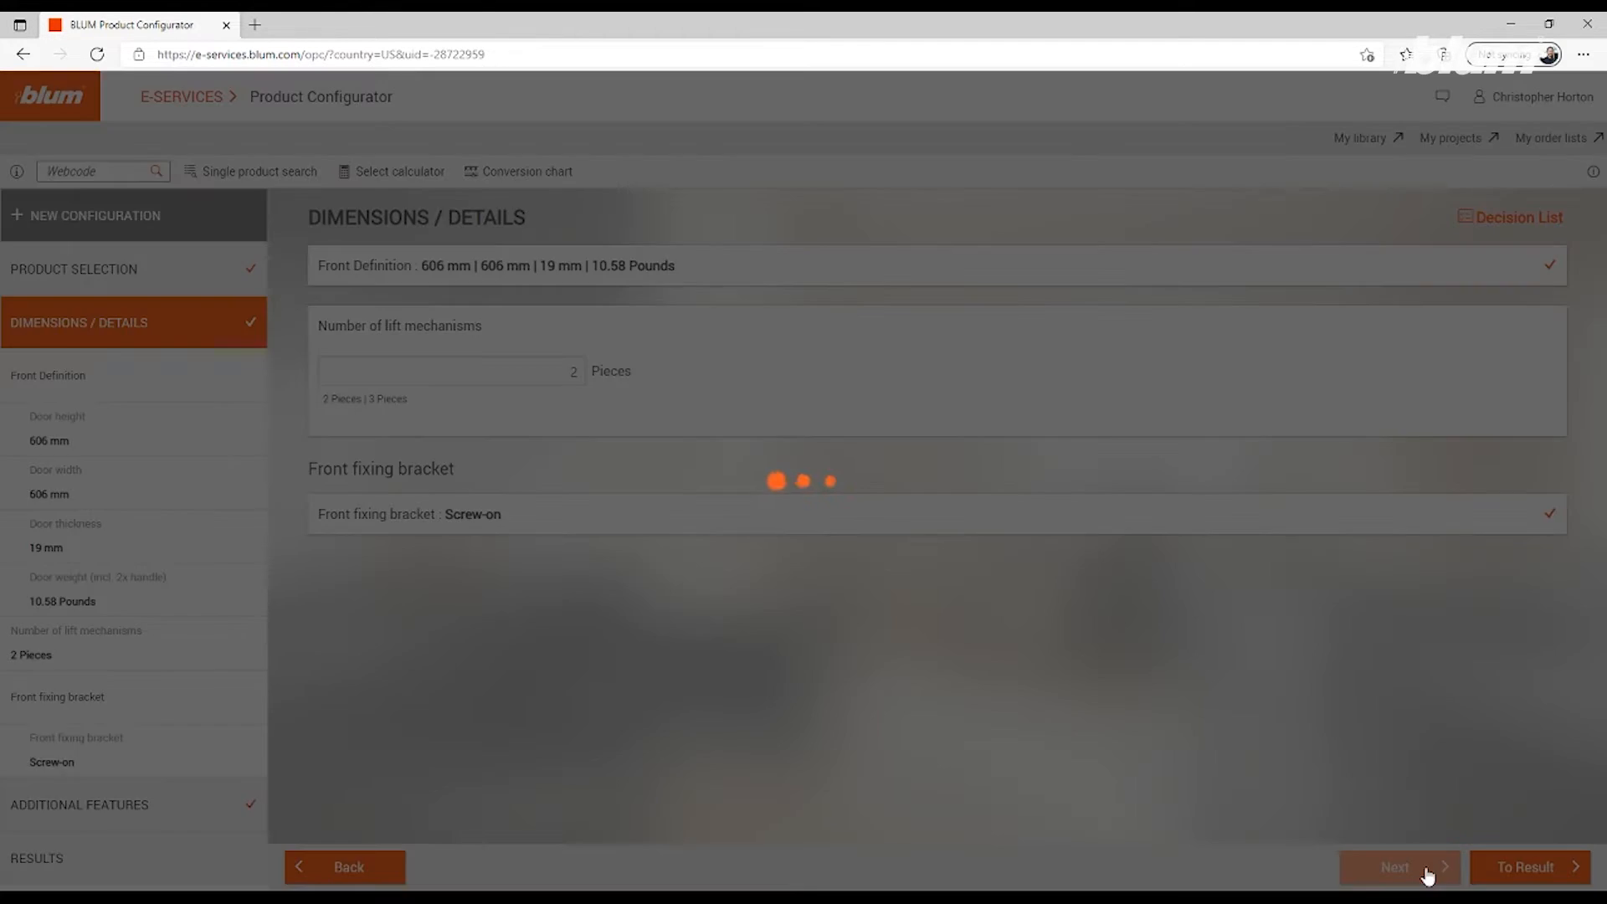
{"action": "left_click", "coordinate": [1398, 866]}
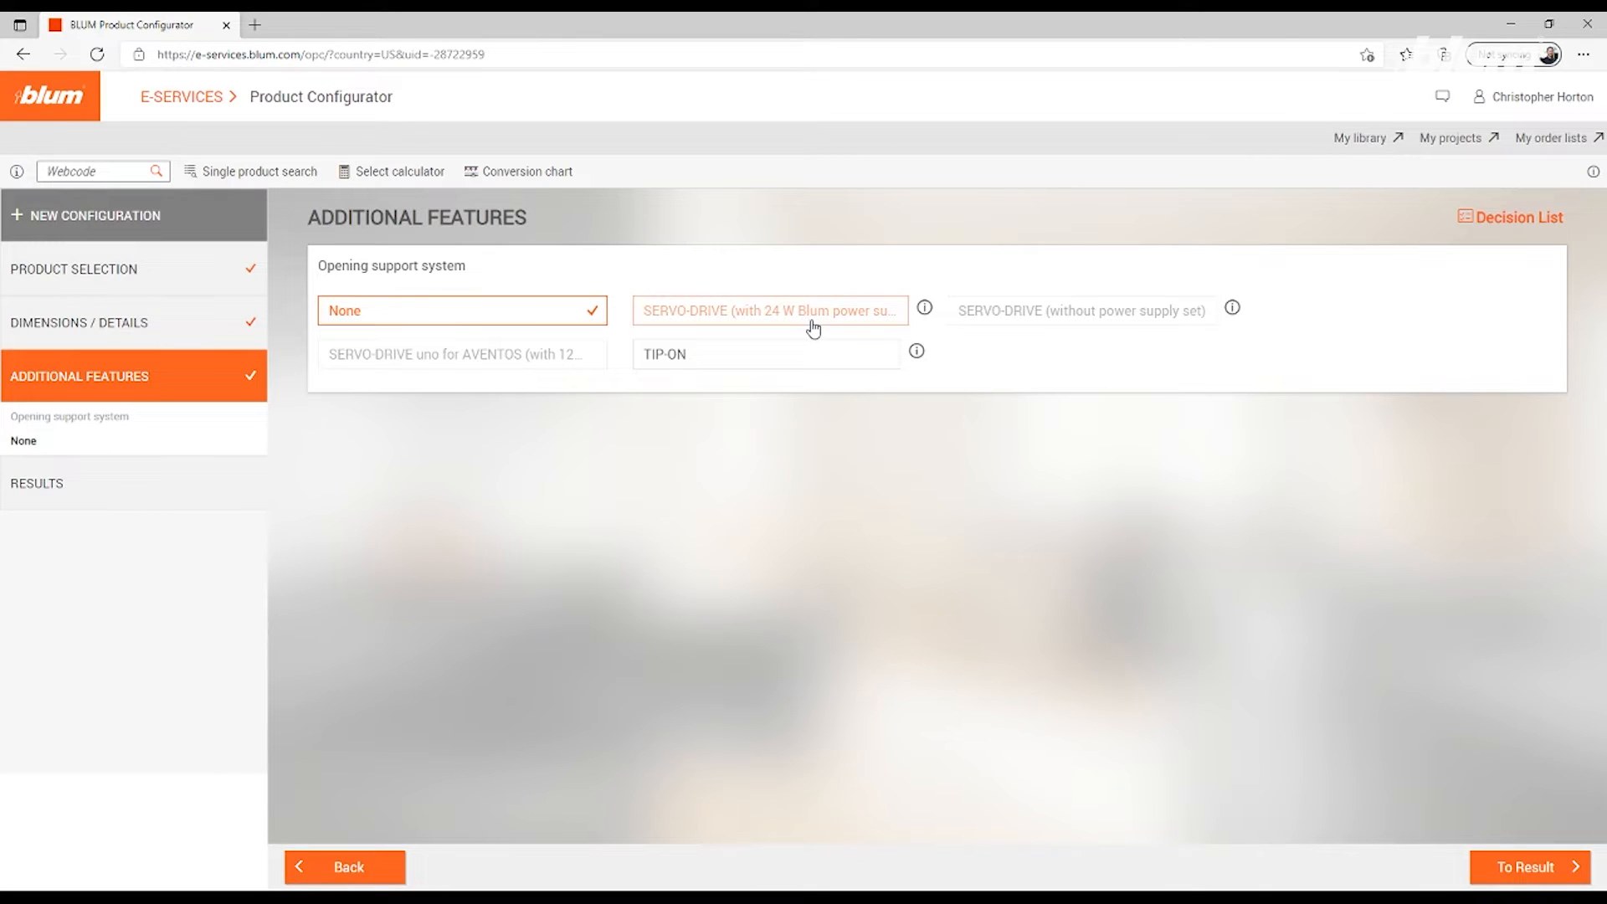
{"action": "mouse_move", "coordinate": [562, 358]}
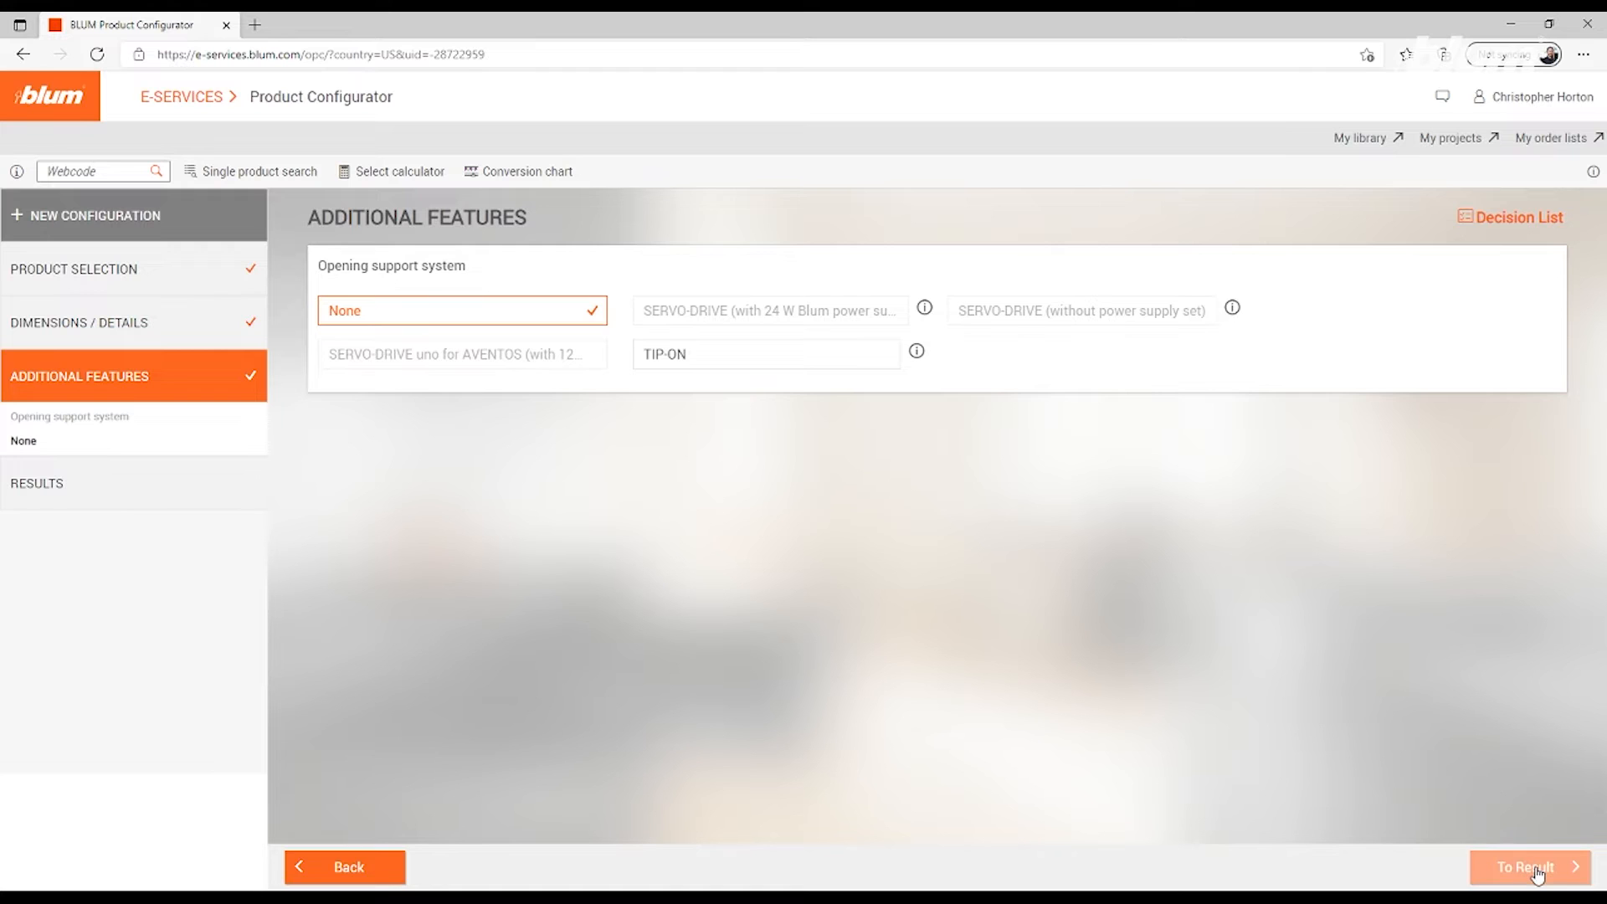
Go to the results page and acknowledge the opening angle information message
{"action": "left_click", "coordinate": [1526, 866]}
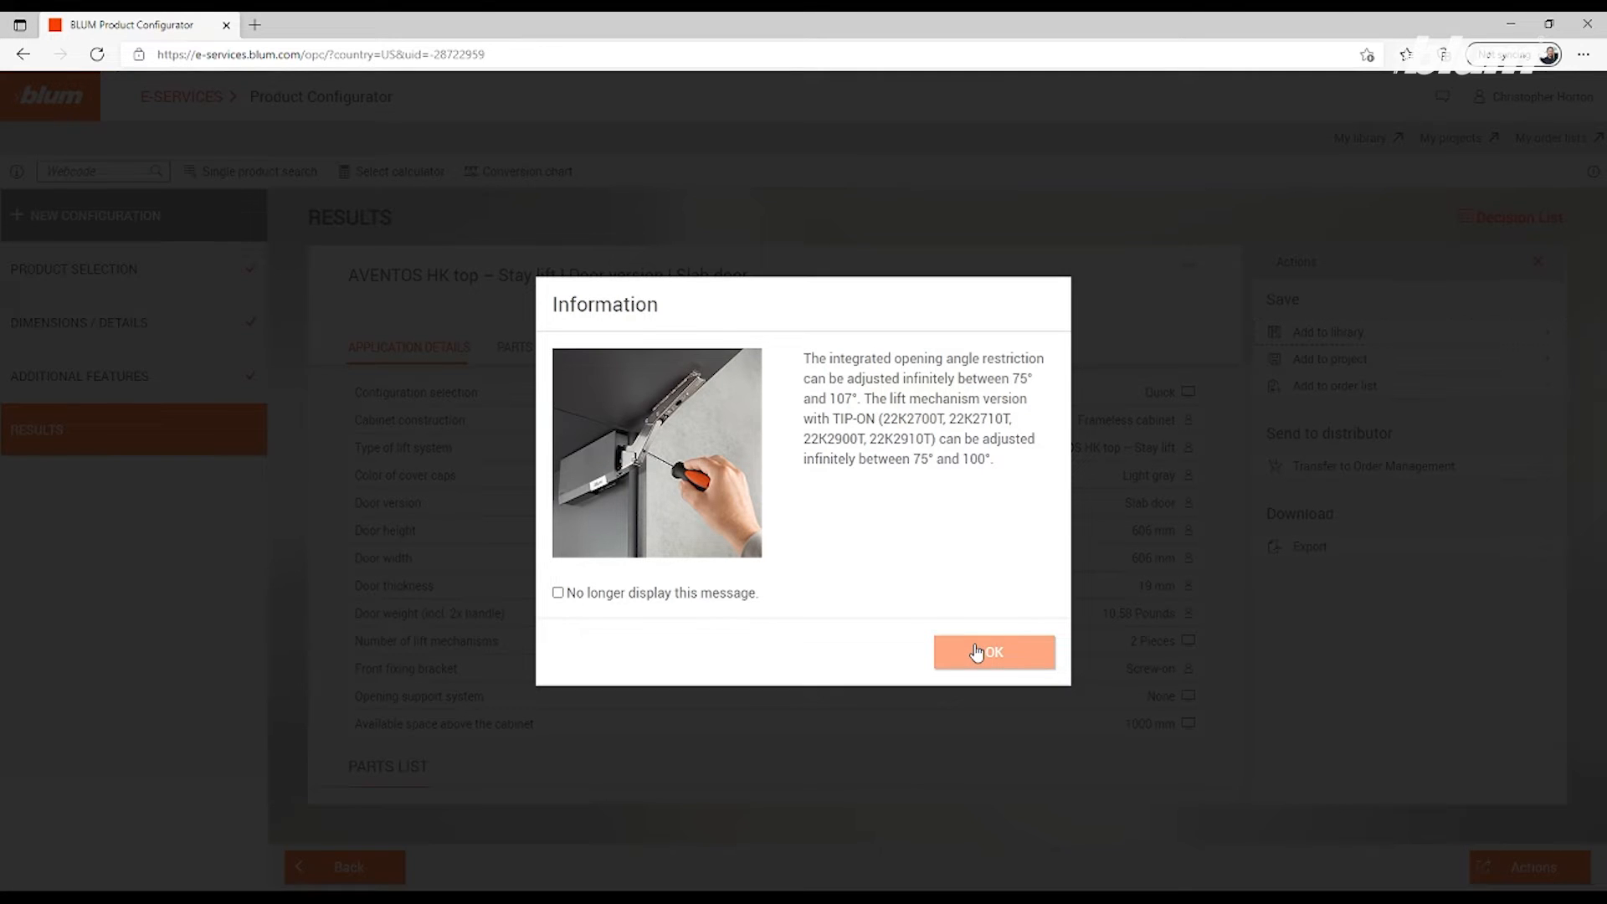
{"action": "left_click", "coordinate": [991, 653]}
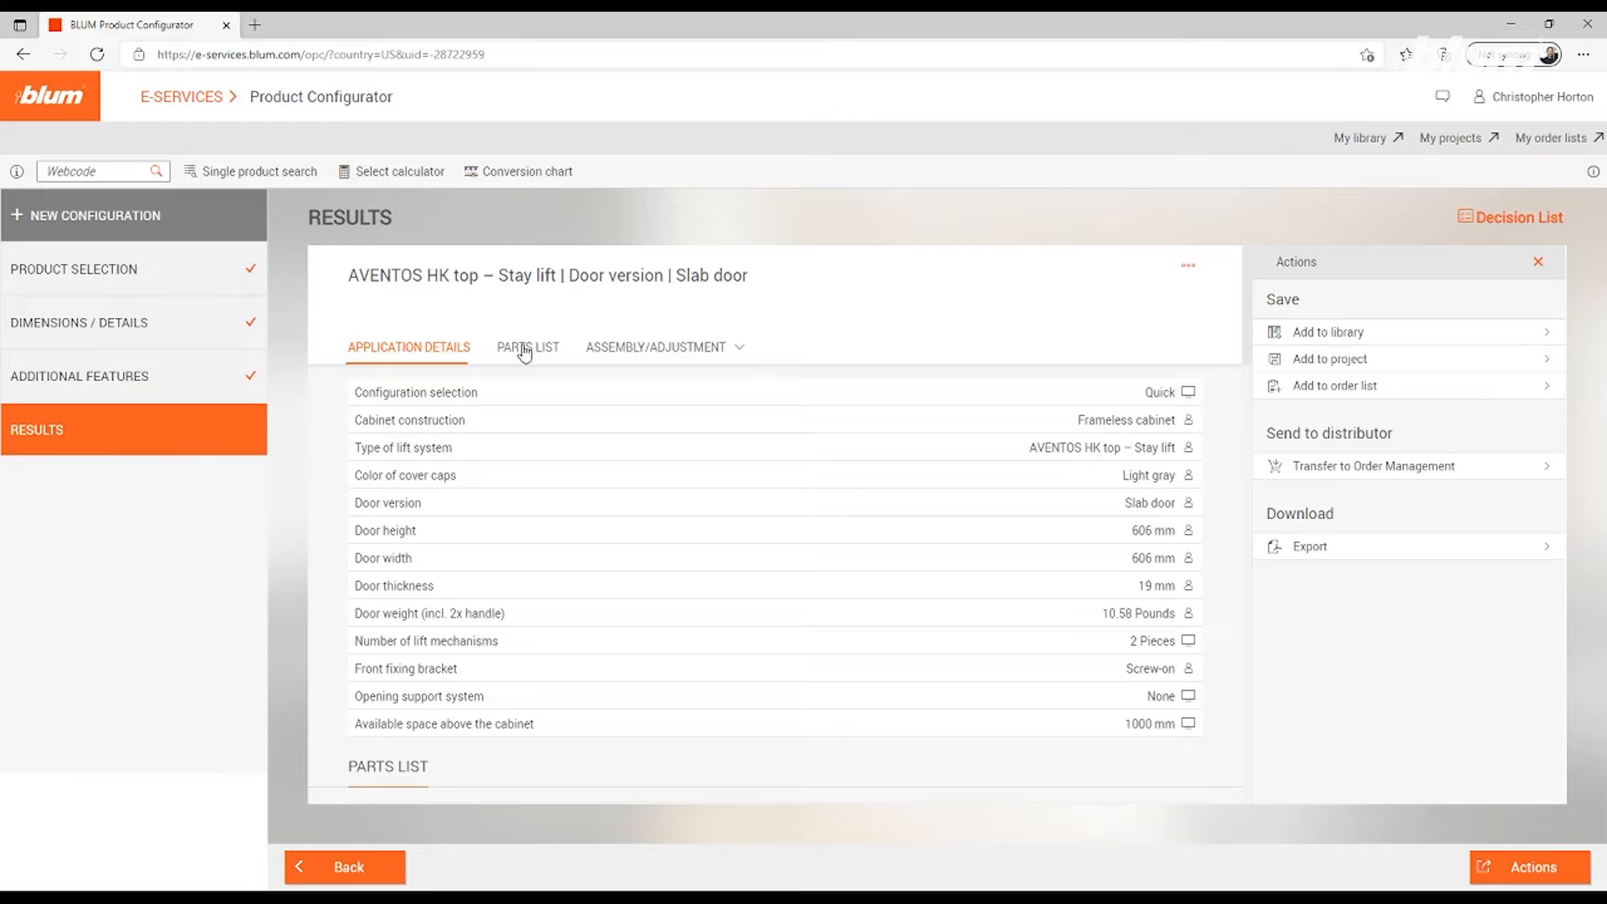
View the parts list: lift mechanism, cover cap set and arm mounting plate
{"action": "left_click", "coordinate": [528, 347]}
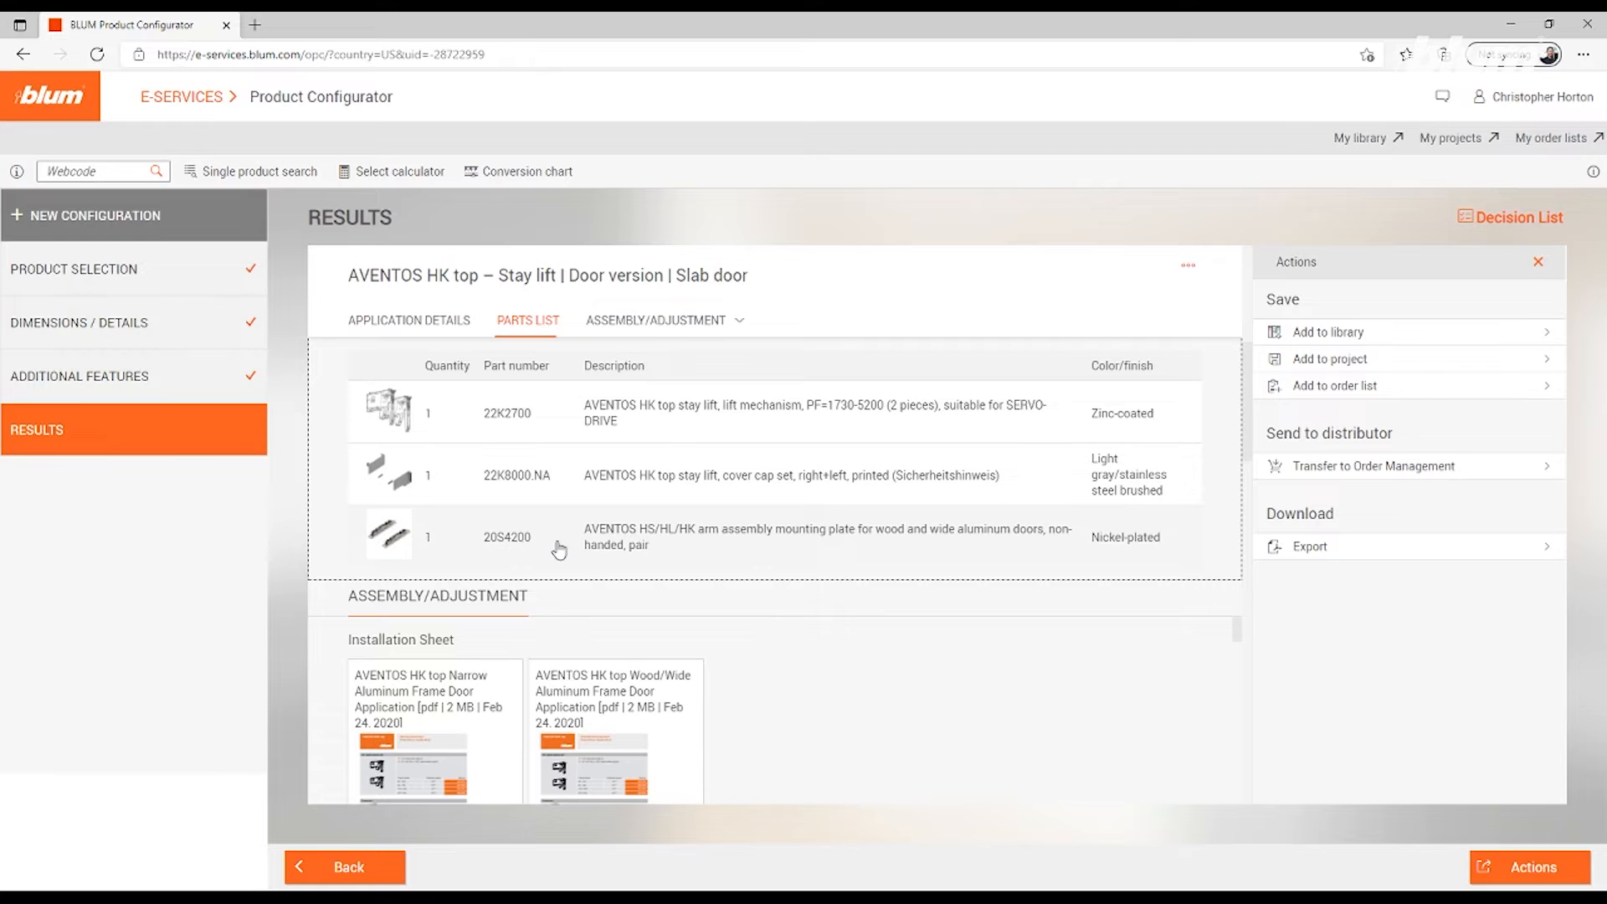
{"action": "mouse_move", "coordinate": [1531, 681]}
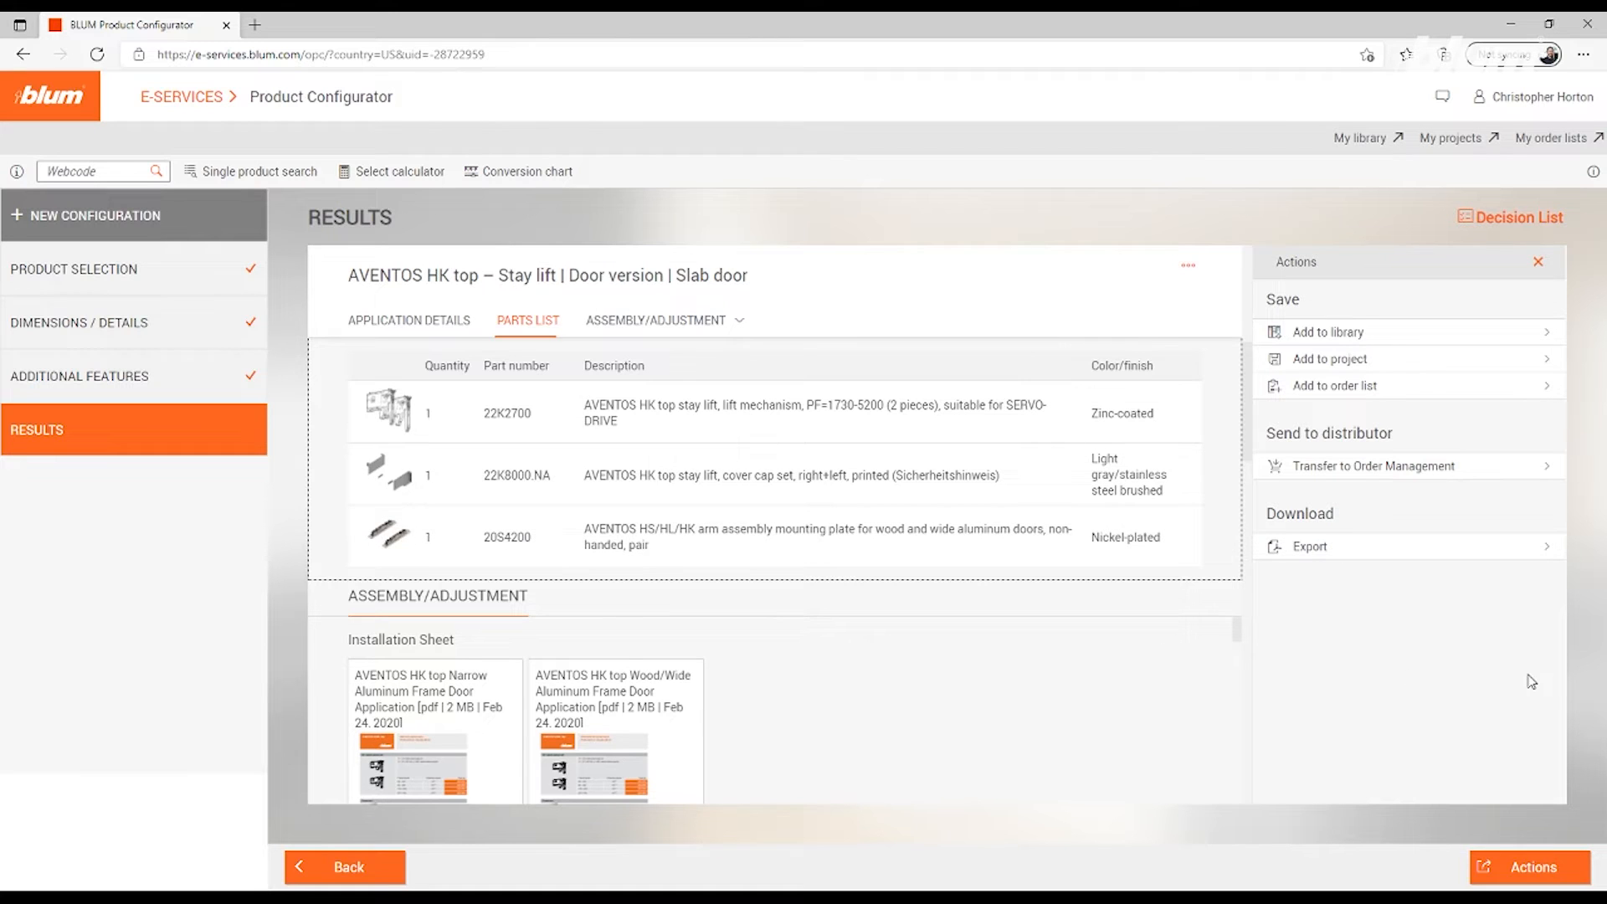
{"action": "mouse_move", "coordinate": [1423, 489]}
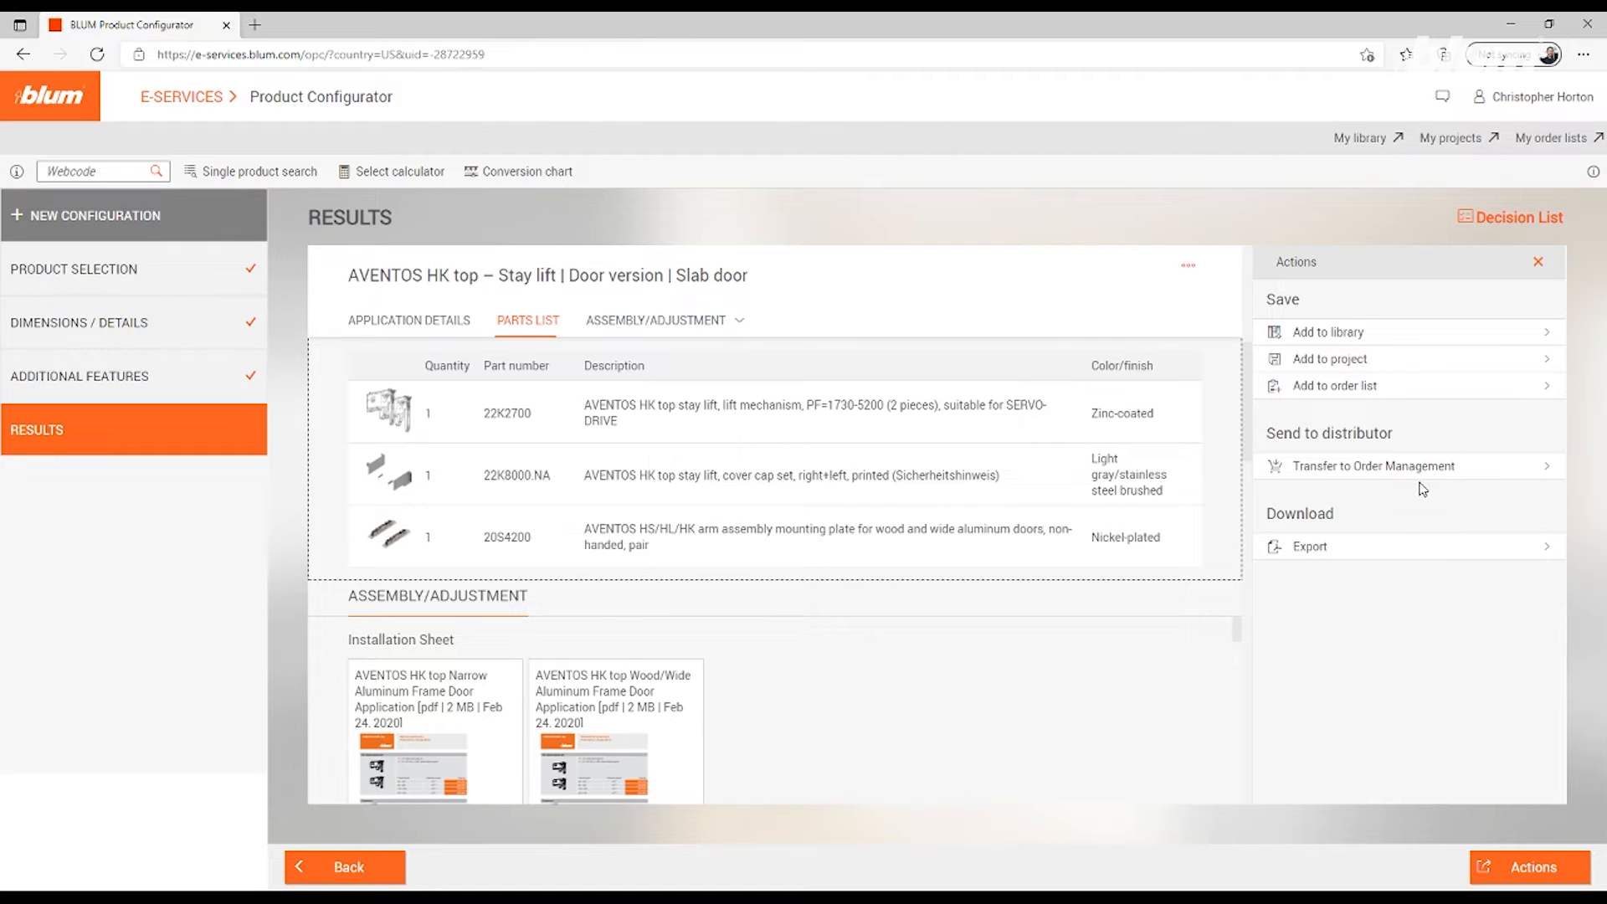
{"action": "mouse_move", "coordinate": [1405, 348]}
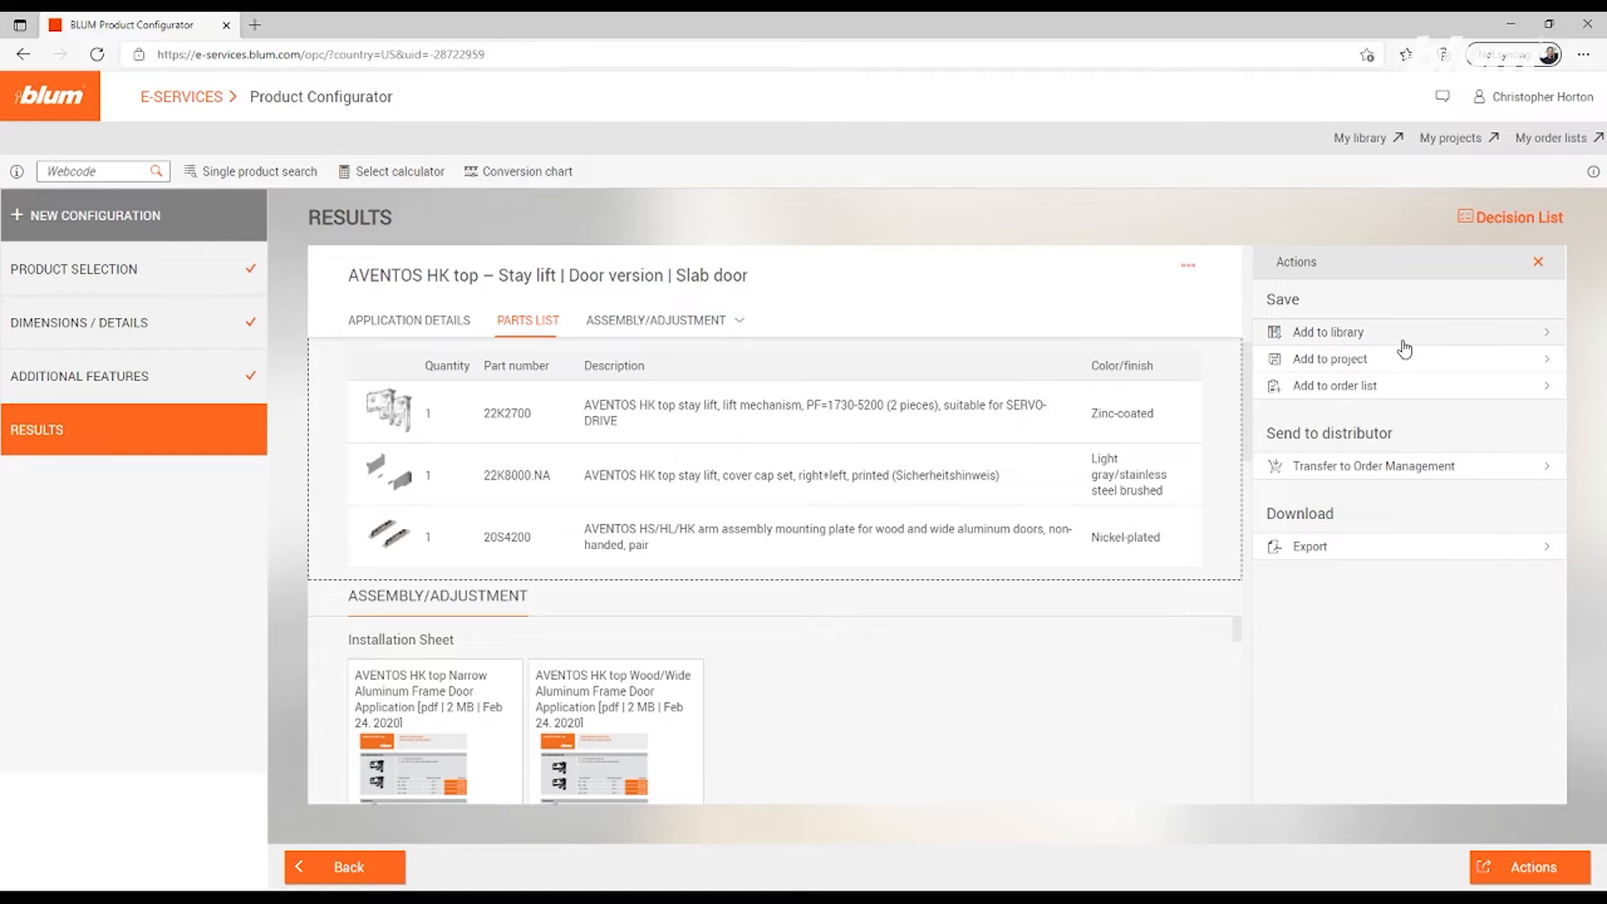